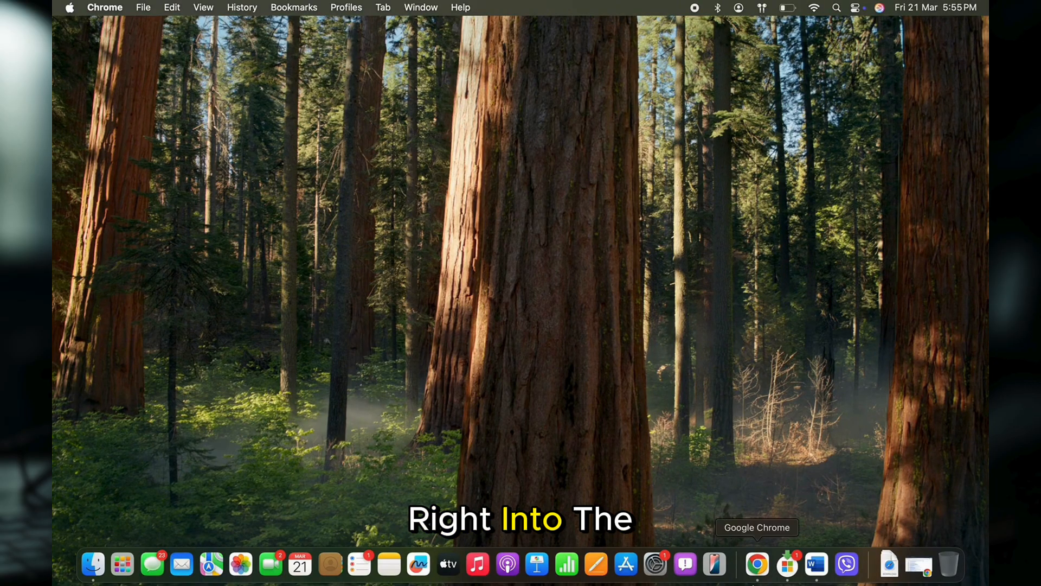
- Switch to the open Chrome profile window with Gmail from the Dock's Chrome icon
{"action": "right_click", "coordinate": [758, 564]}
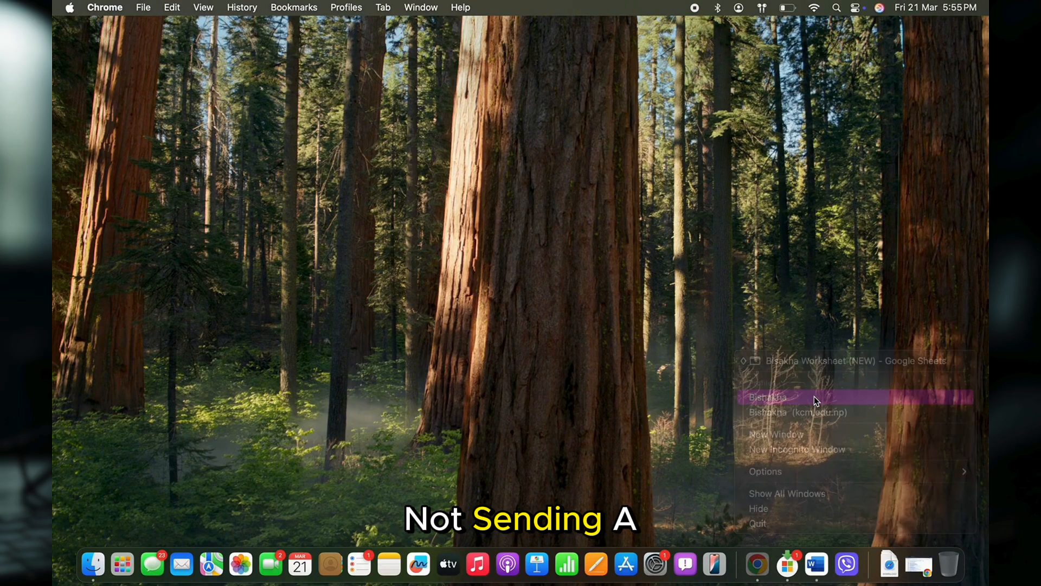
{"action": "left_click", "coordinate": [767, 397]}
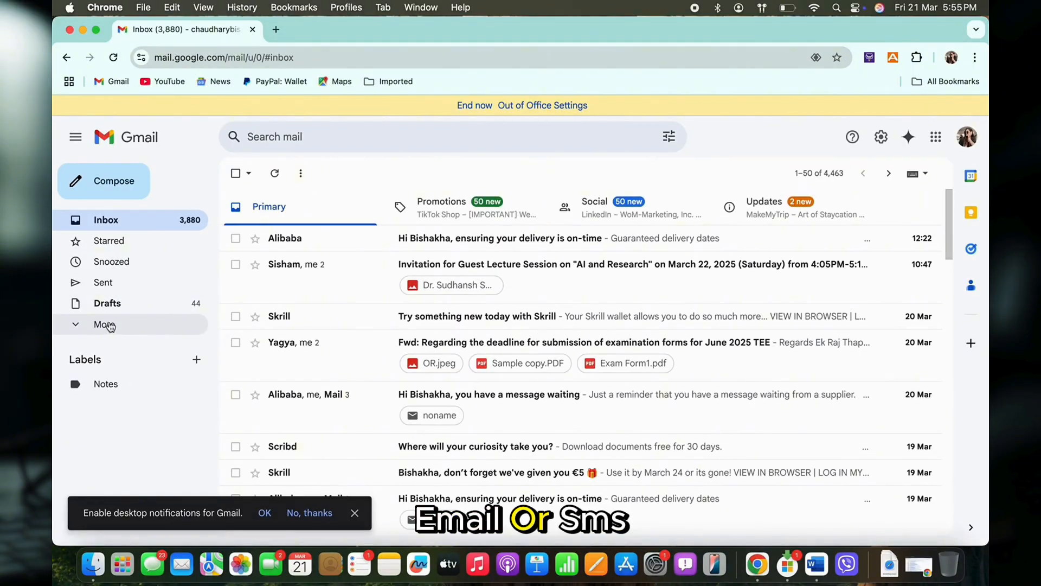
- Check Gmail's Bin and Spam folders for the code, then go to ubisoft.com
{"action": "left_click", "coordinate": [104, 325]}
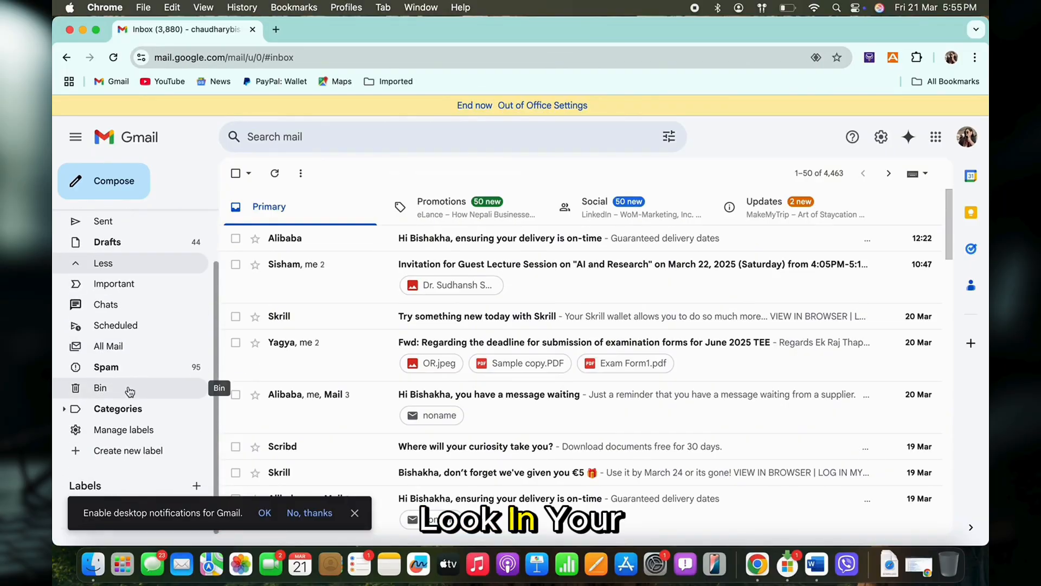
{"action": "left_click", "coordinate": [100, 387]}
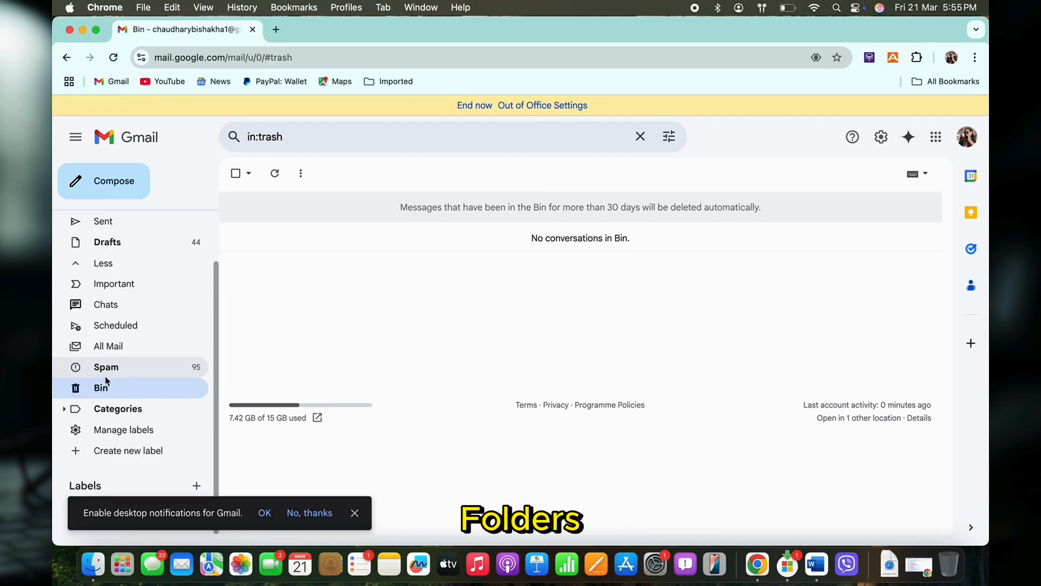
{"action": "left_click", "coordinate": [105, 367]}
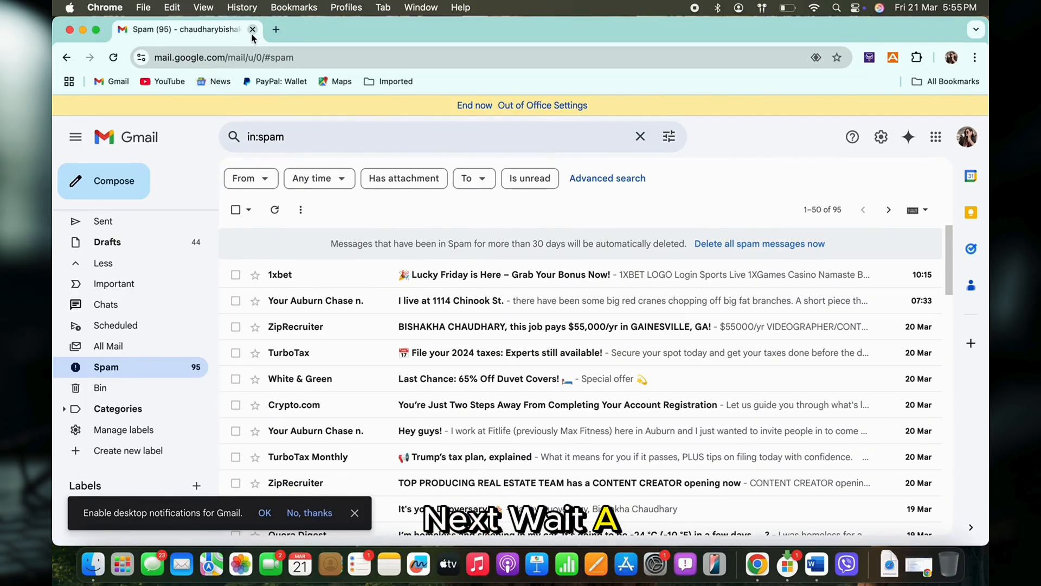
{"action": "type", "text": "ubisoft.com/en-gb/"}
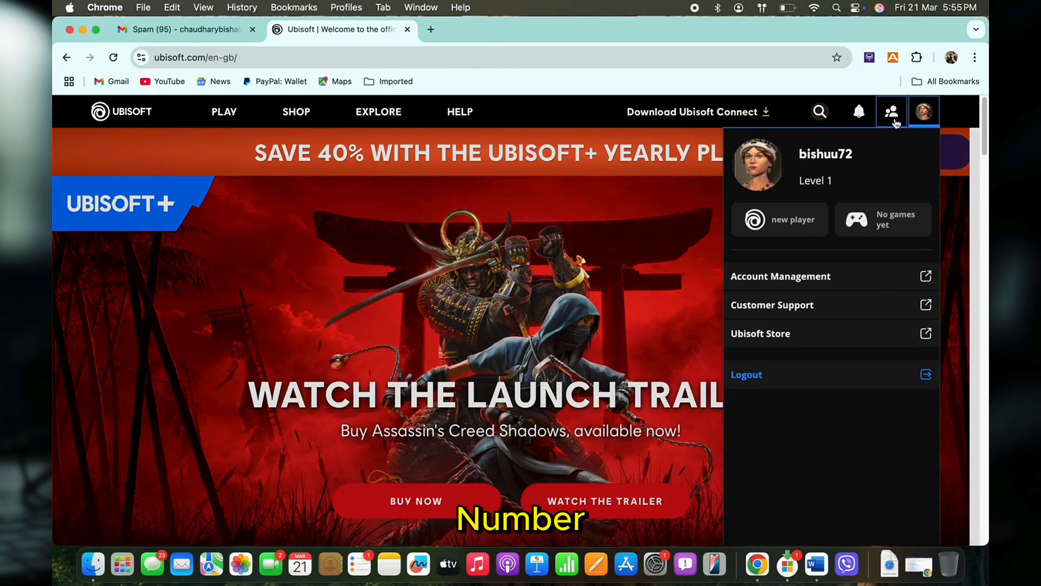
- Open Ubisoft Account Management and start editing the recovery phone number, then cancel
{"action": "left_click", "coordinate": [781, 276]}
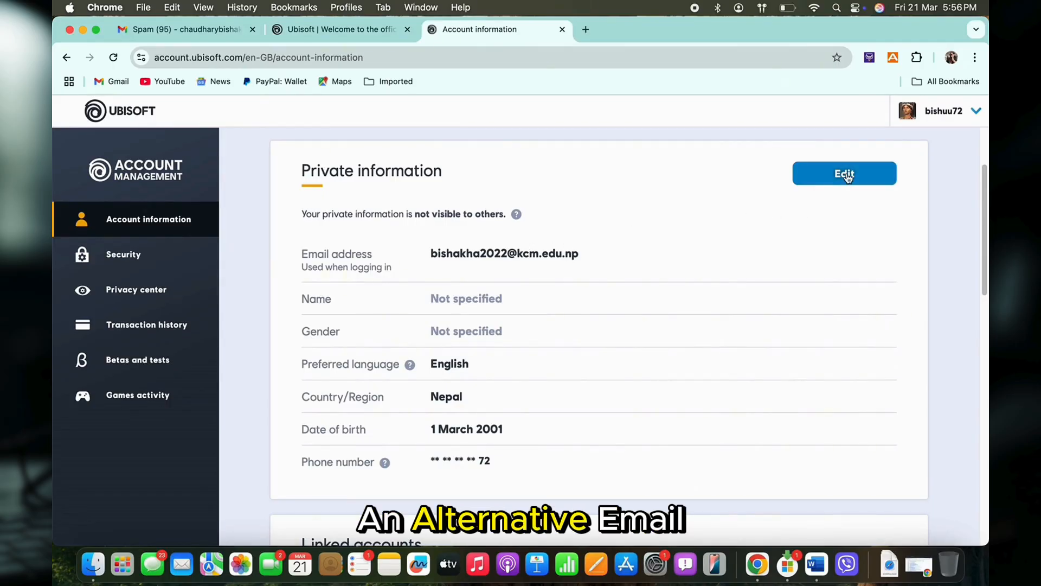
{"action": "left_click", "coordinate": [844, 173]}
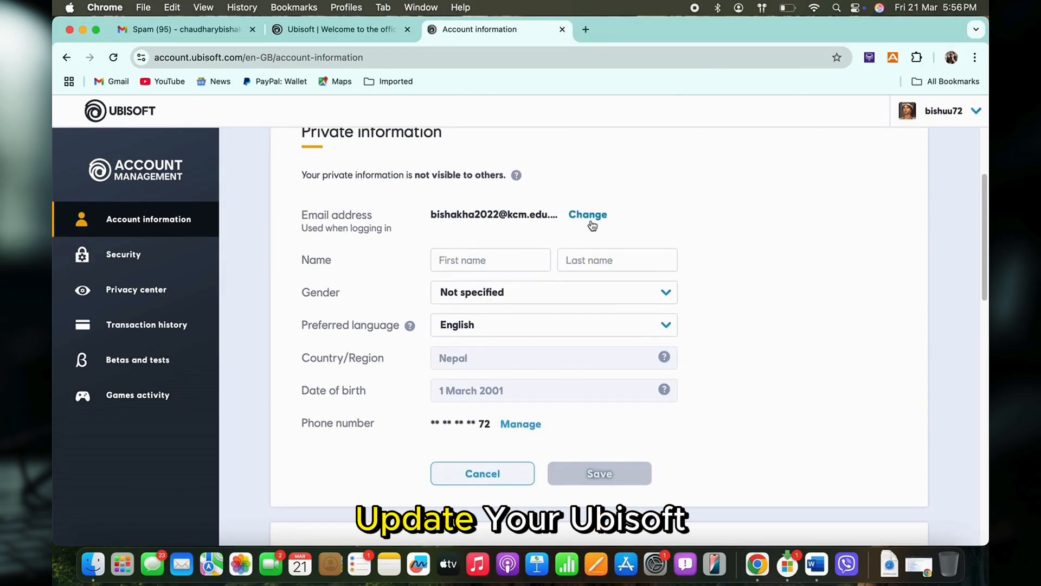
{"action": "left_click", "coordinate": [587, 214]}
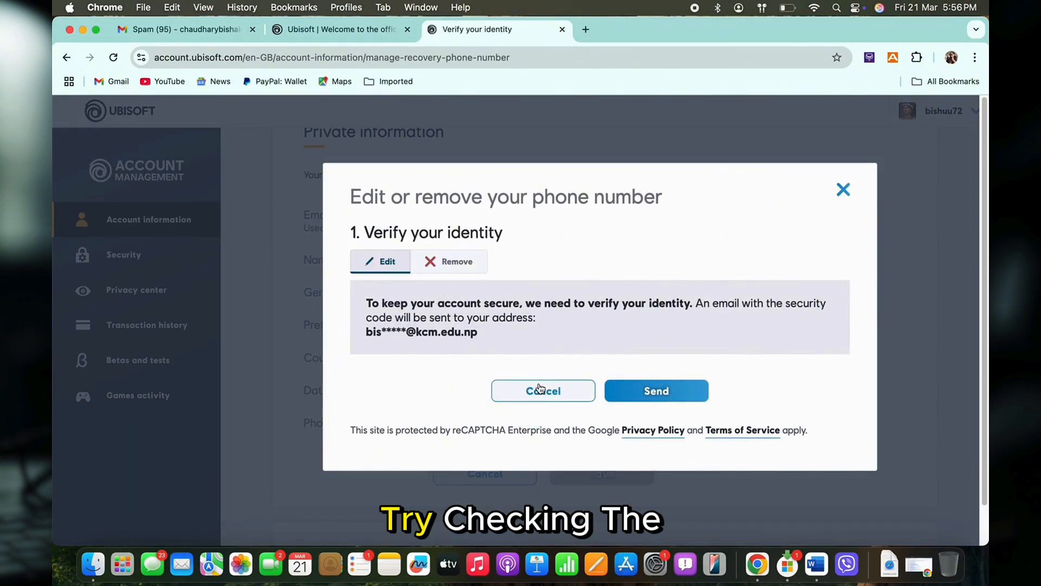
{"action": "left_click", "coordinate": [543, 391]}
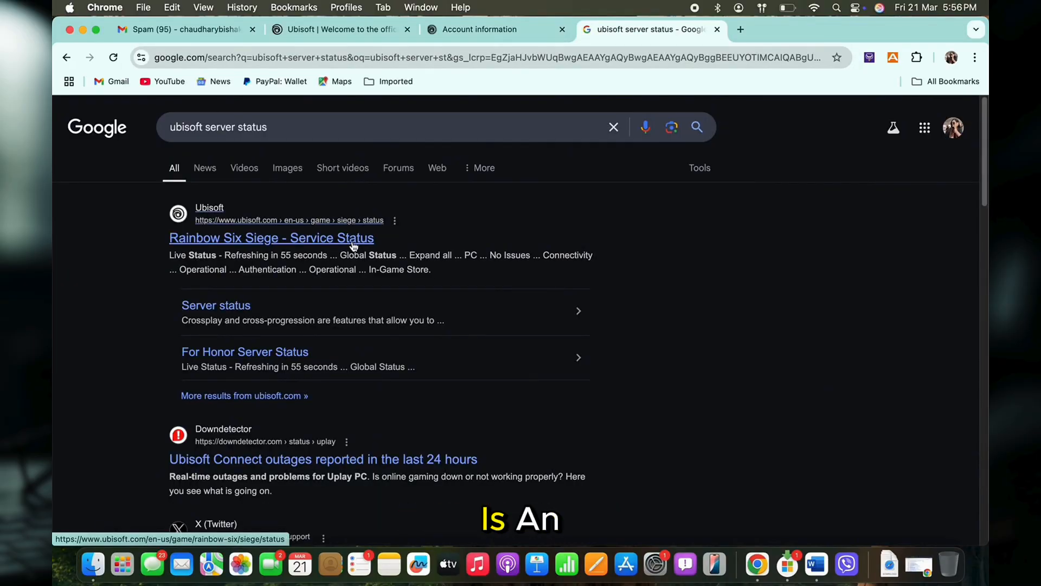
- View Downdetector's Ubisoft Connect outages page showing no current problems, then open Chrome's menu
{"action": "left_click", "coordinate": [322, 459]}
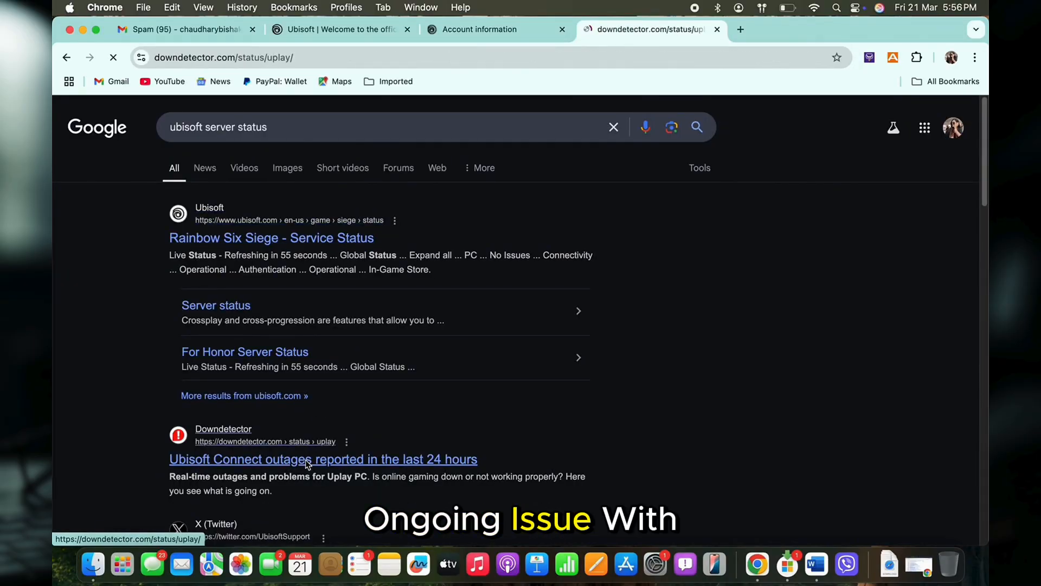
{"action": "left_click", "coordinate": [322, 459]}
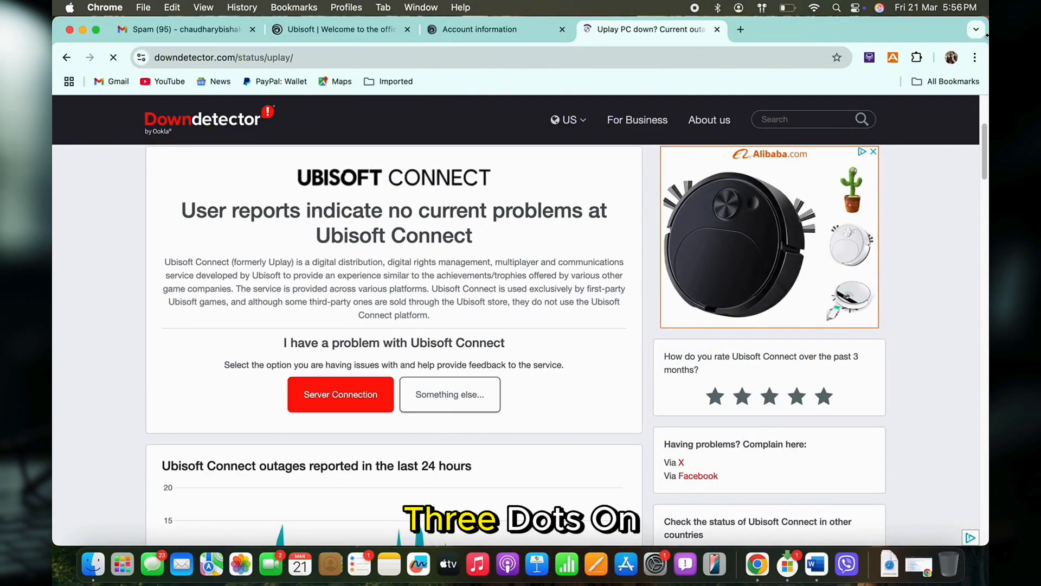
{"action": "left_click", "coordinate": [974, 57]}
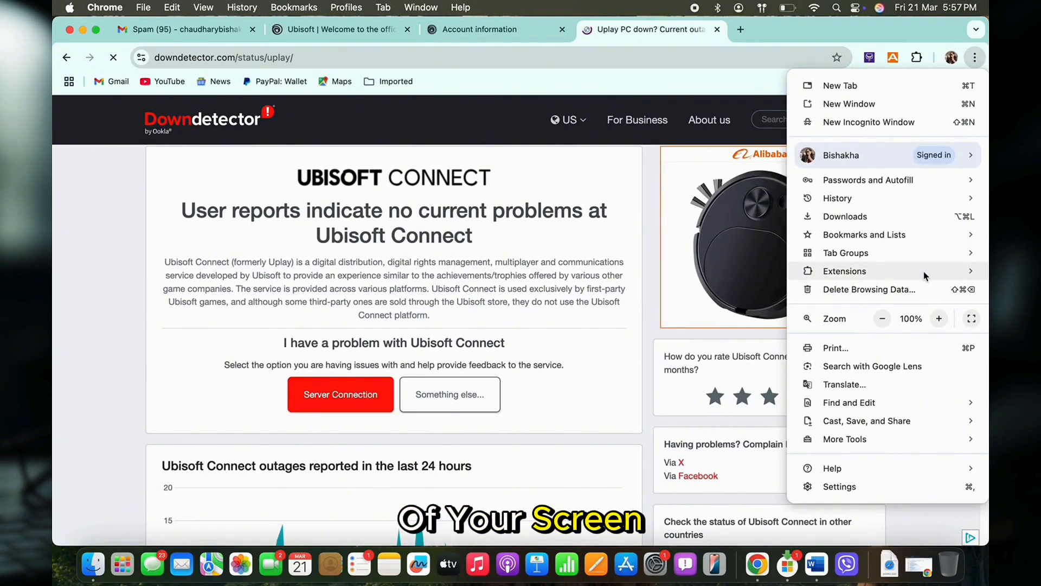
{"action": "mouse_move", "coordinate": [869, 487]}
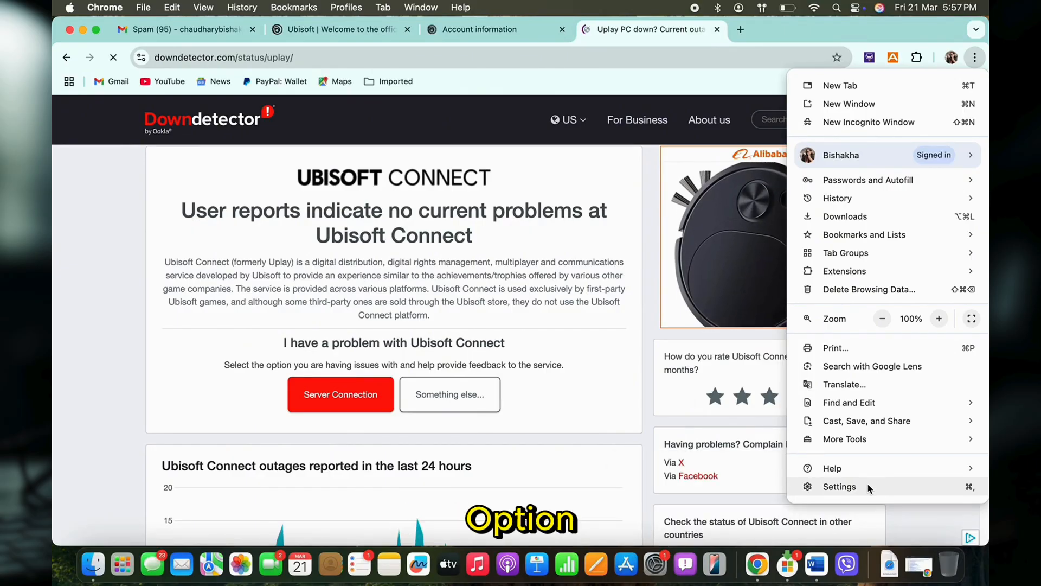
- Review Chrome's Delete browsing data options under Privacy and security, cancelling without deleting
{"action": "left_click", "coordinate": [839, 486]}
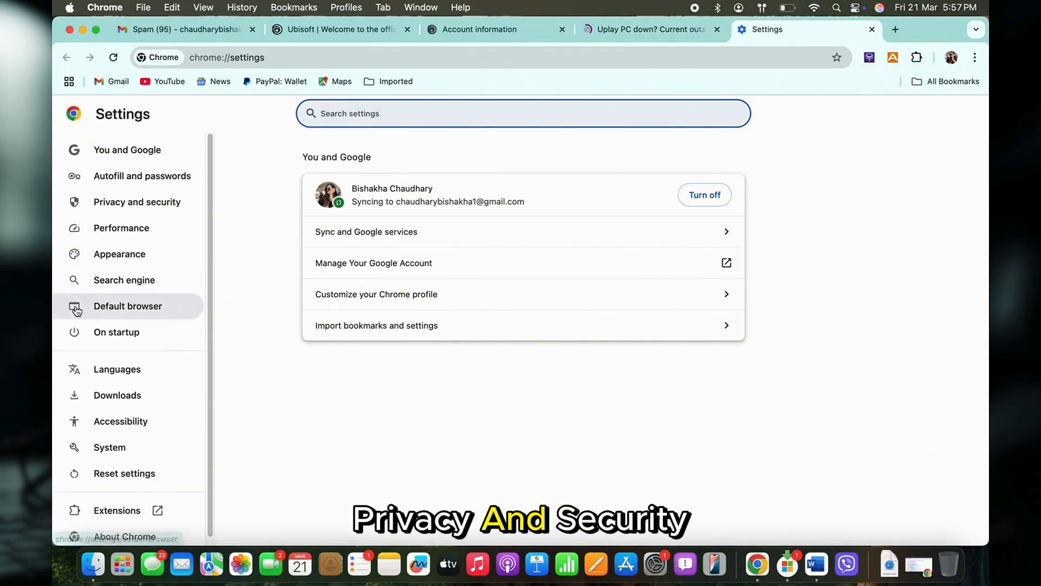
{"action": "left_click", "coordinate": [136, 201]}
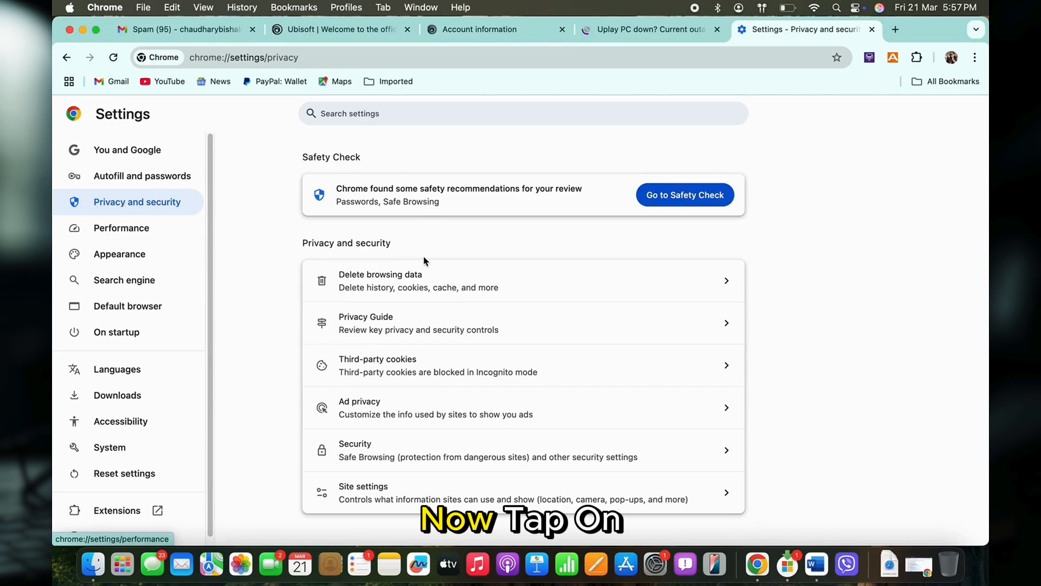
{"action": "left_click", "coordinate": [379, 279]}
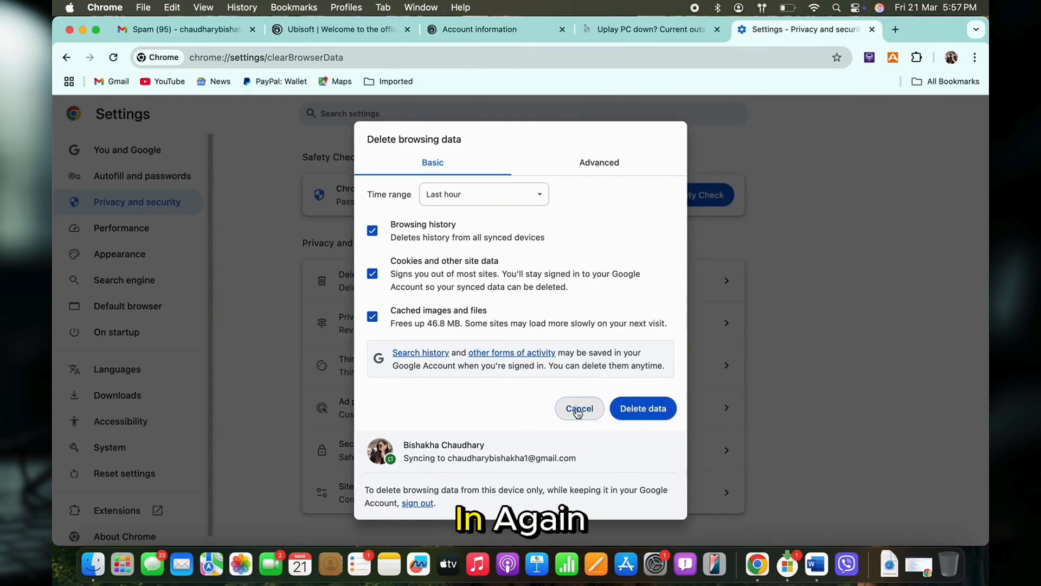
{"action": "left_click", "coordinate": [579, 408]}
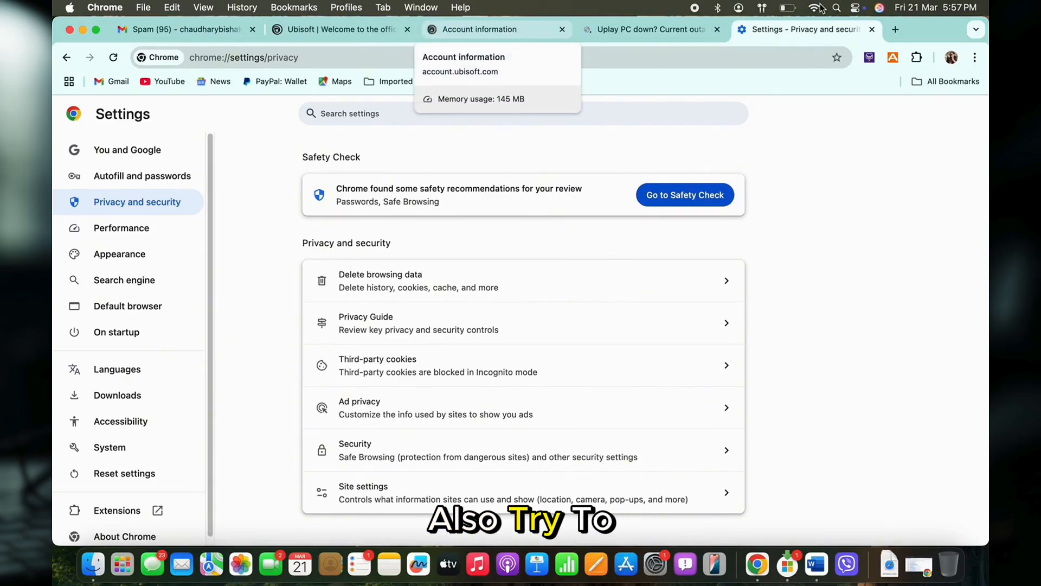
- Scroll through the macOS Wi-Fi network list, then go back to the Ubisoft tab
{"action": "left_click", "coordinate": [814, 7]}
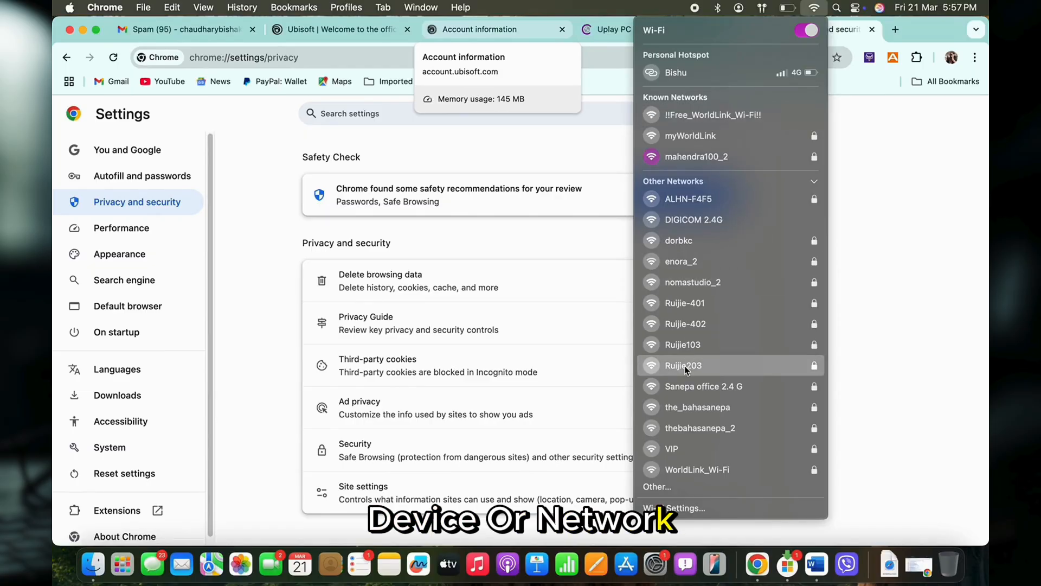
{"action": "scroll", "scroll_direction": "down", "scroll_amount": 3}
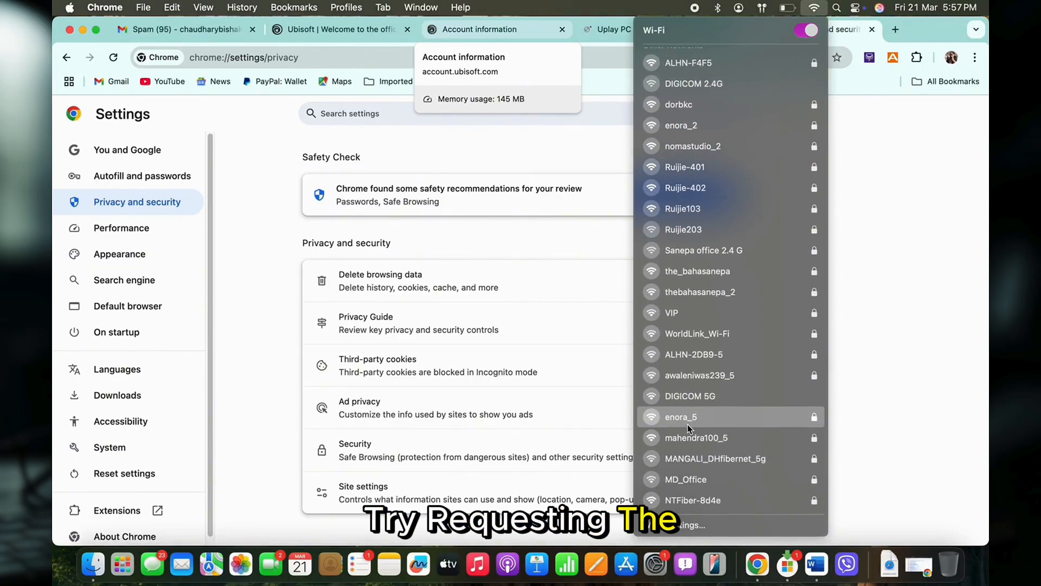
{"action": "scroll", "scroll_direction": "down", "scroll_amount": 3}
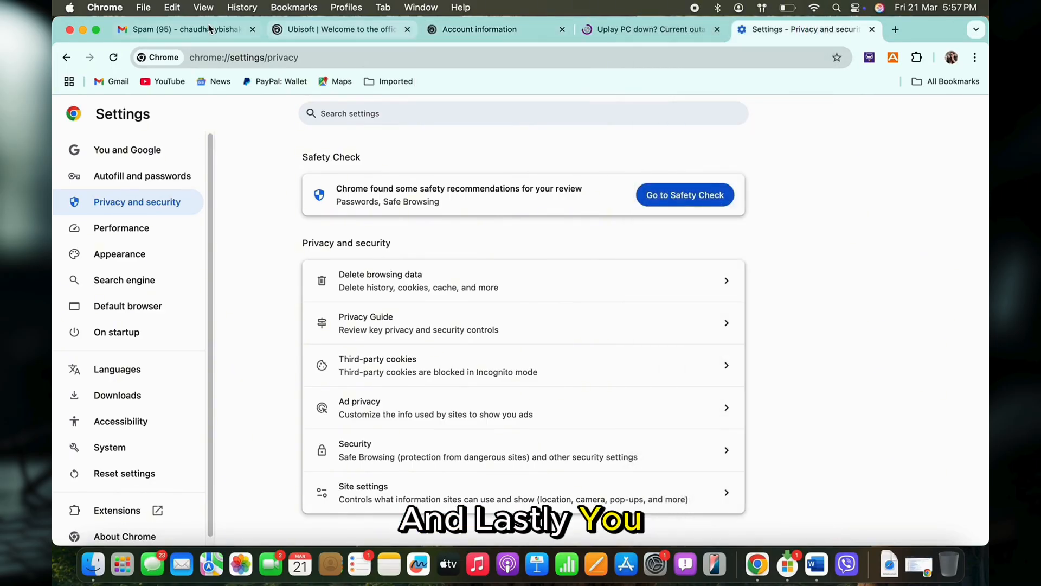
{"action": "left_click", "coordinate": [339, 30]}
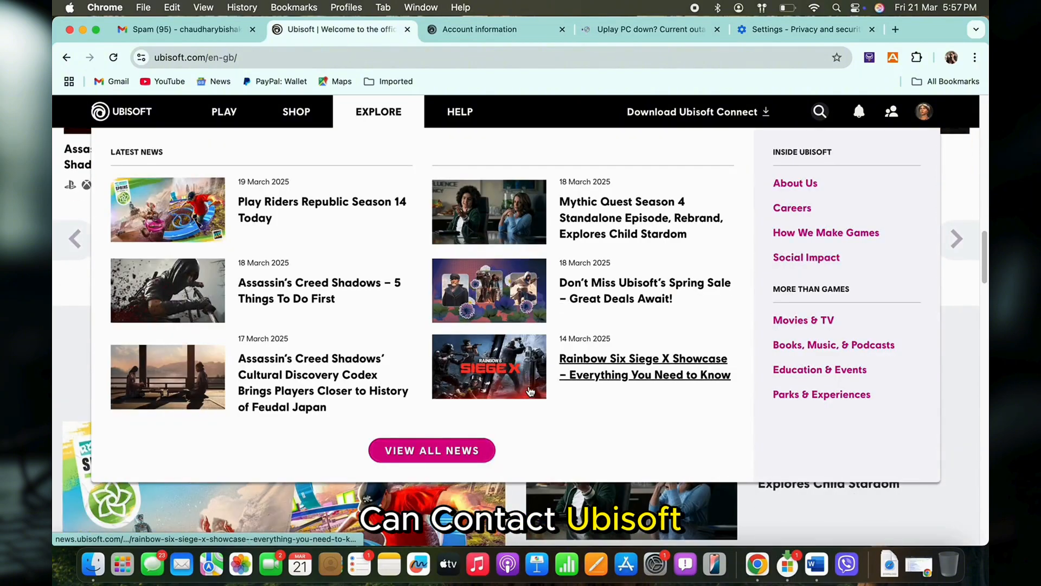